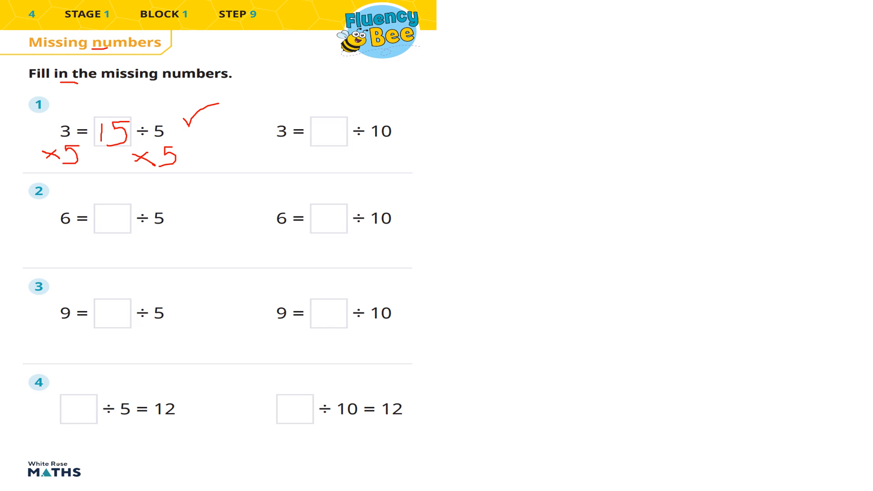
Add red ×5 working under ÷5 and beside 6, and write 30 in question 2's box
{"action": "left_click_drag", "start_coordinate": [131, 228], "coordinate": [139, 250]}
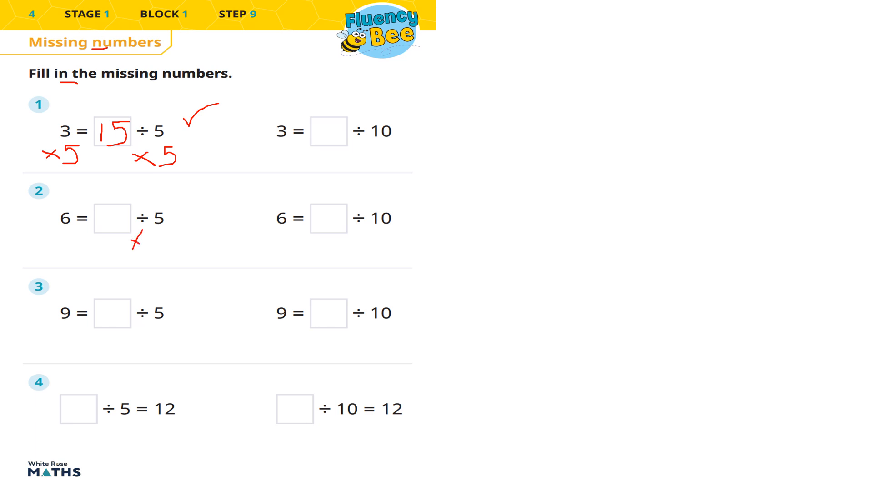
{"action": "left_click_drag", "start_coordinate": [139, 245], "coordinate": [173, 240]}
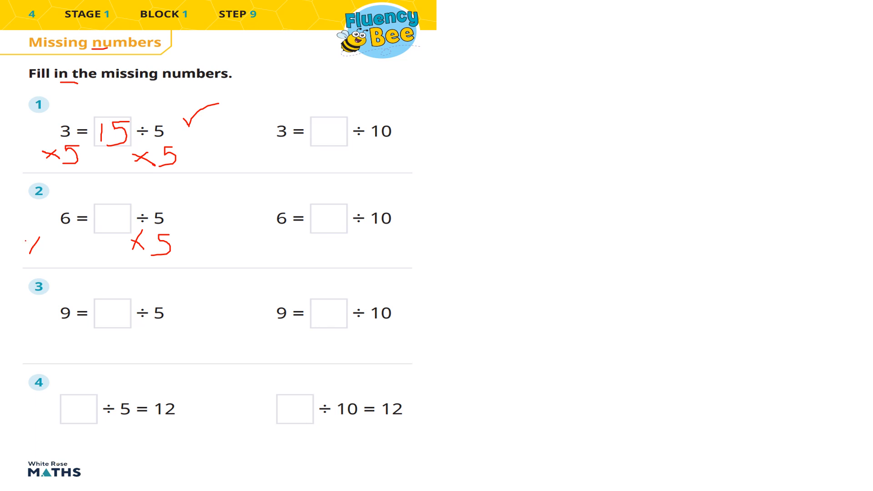
{"action": "left_click_drag", "start_coordinate": [28, 239], "coordinate": [47, 253]}
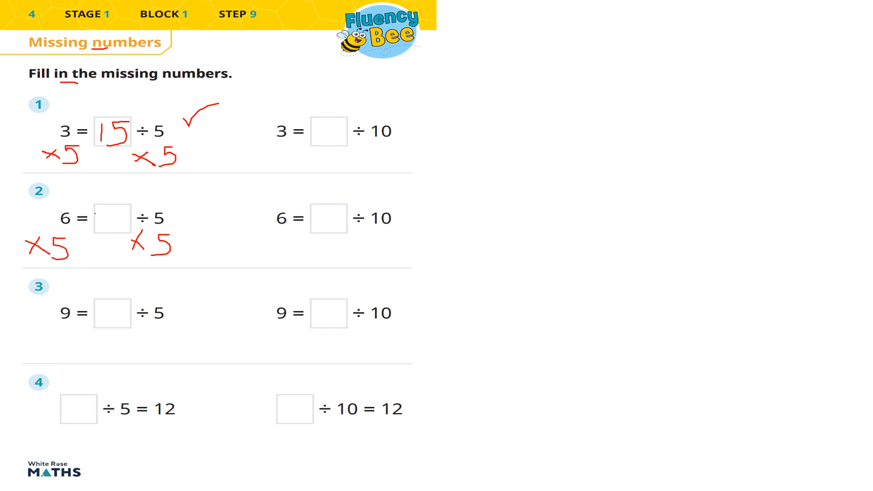
{"action": "type", "text": "30"}
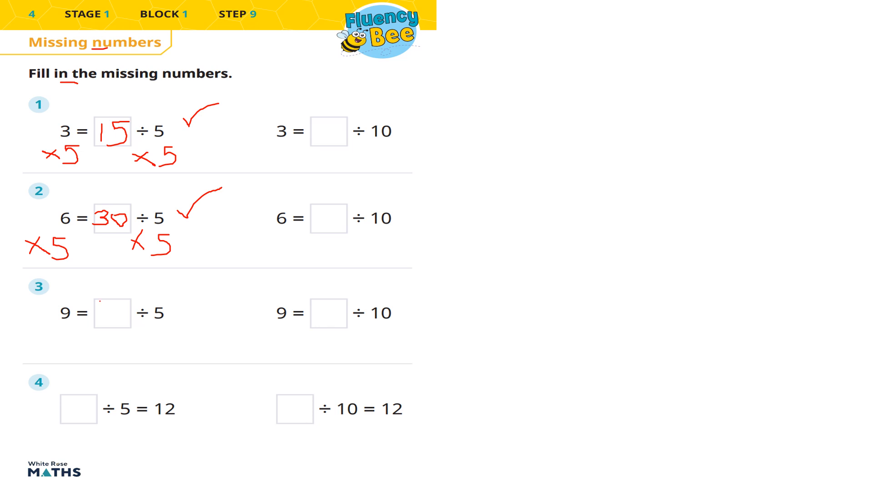
Write 45 and 60 in questions 3 and 4's boxes with ×5 working beneath each
{"action": "type", "text": "4"}
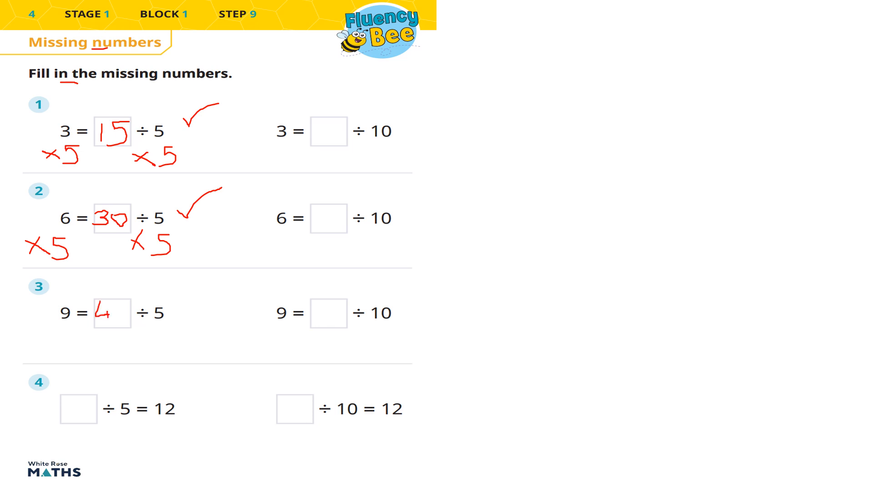
{"action": "left_click_drag", "start_coordinate": [120, 312], "coordinate": [131, 320]}
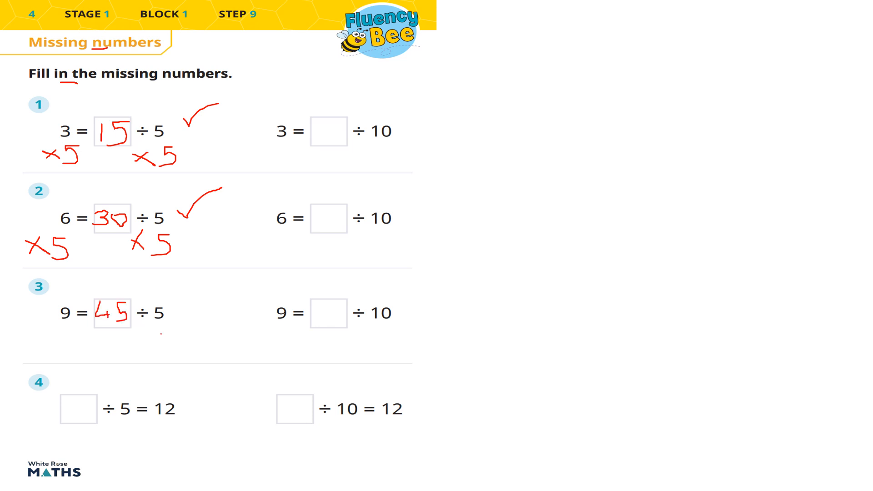
{"action": "left_click_drag", "start_coordinate": [151, 345], "coordinate": [169, 334]}
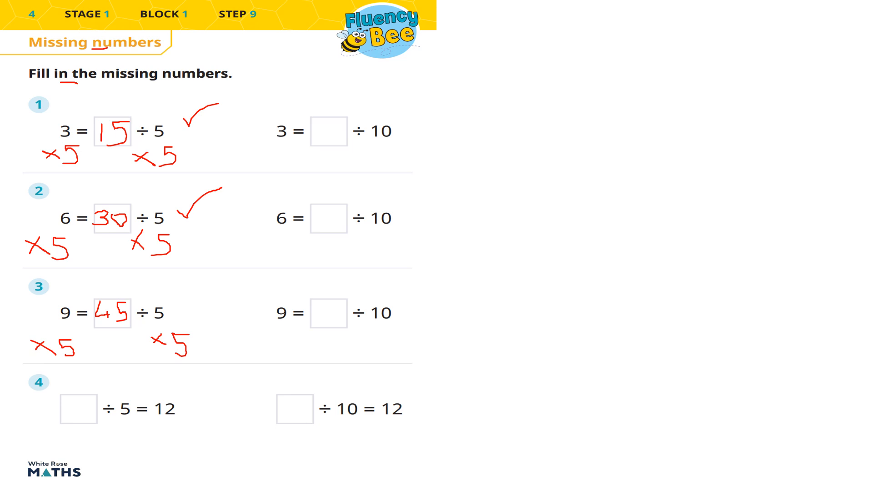
{"action": "left_click_drag", "start_coordinate": [100, 429], "coordinate": [117, 446]}
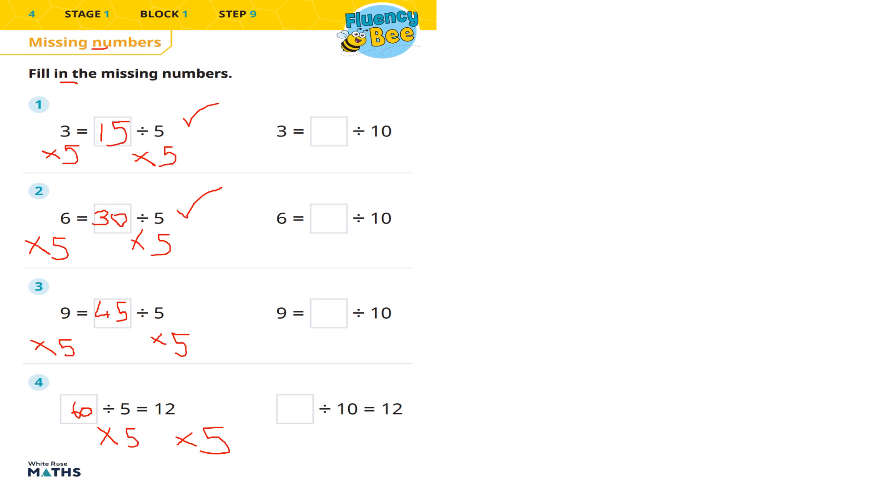
Enter 30, 60, 90 and 120 in the ÷10 boxes and tick the answer 30
{"action": "type", "text": "3"}
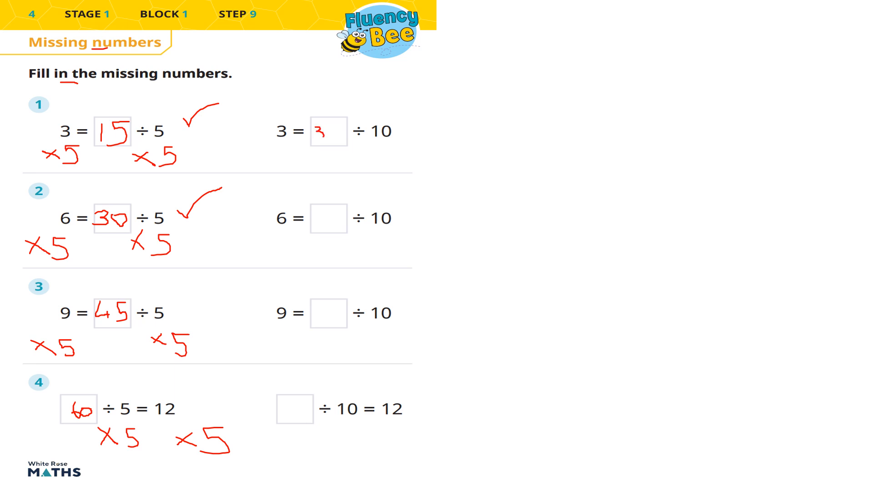
{"action": "type", "text": "30"}
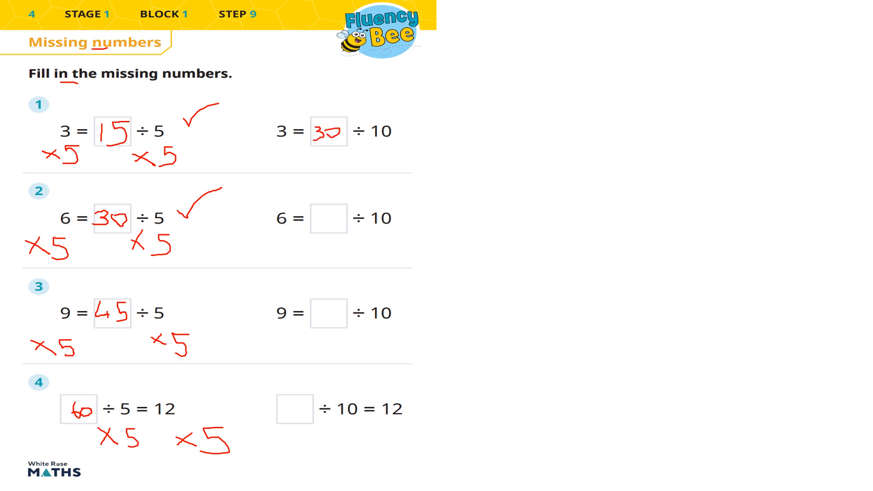
{"action": "type", "text": "6"}
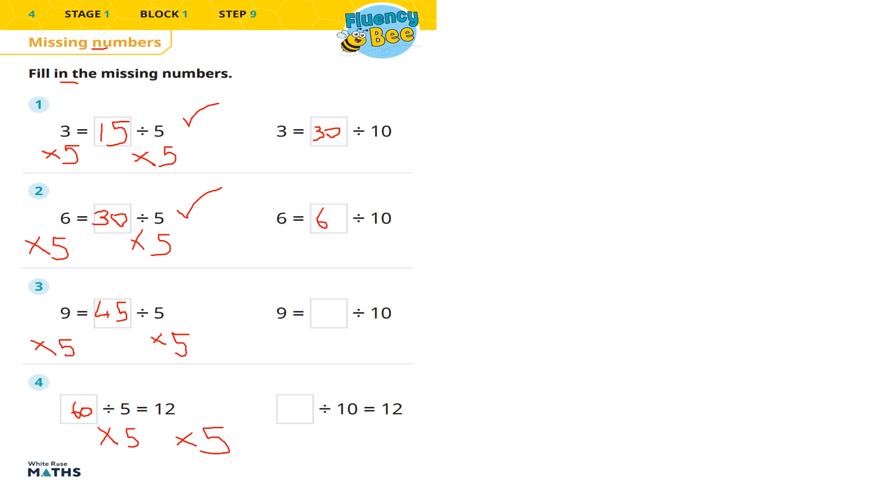
{"action": "type", "text": "60"}
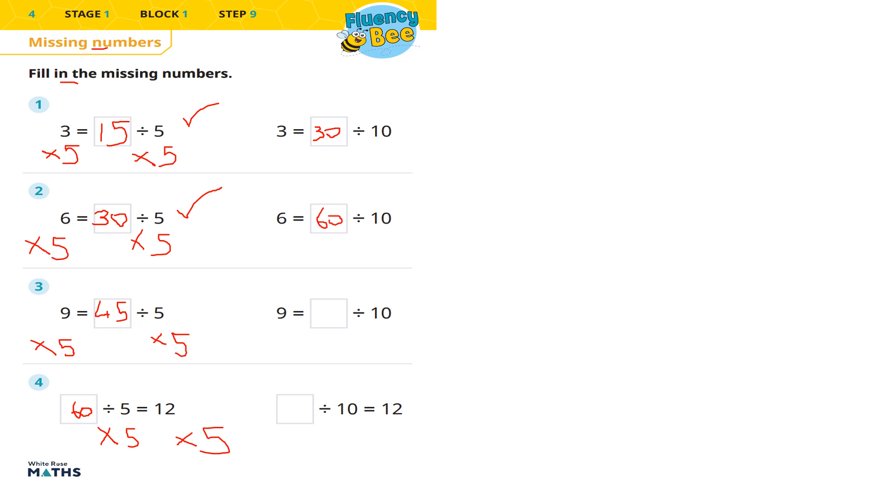
{"action": "type", "text": "9"}
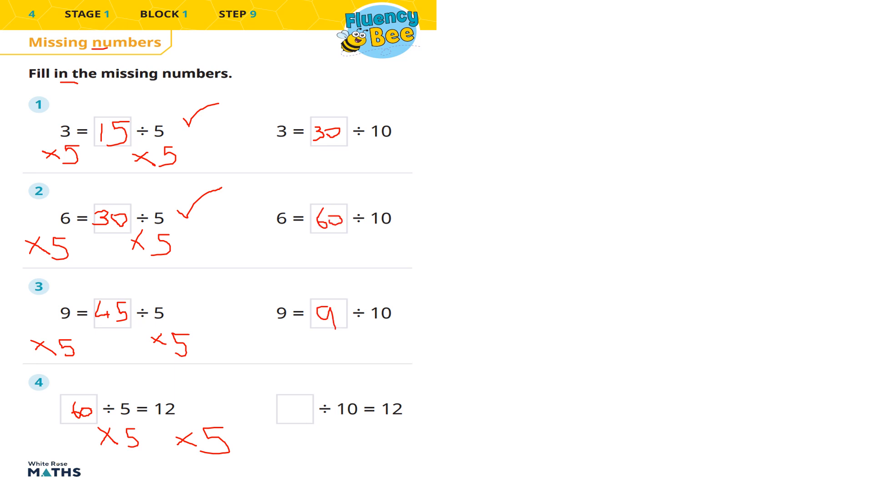
{"action": "type", "text": "0"}
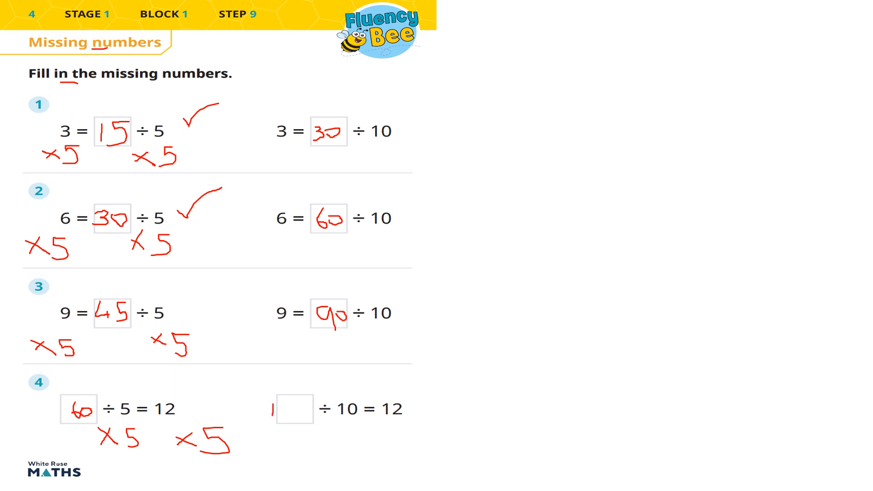
{"action": "type", "text": "2"}
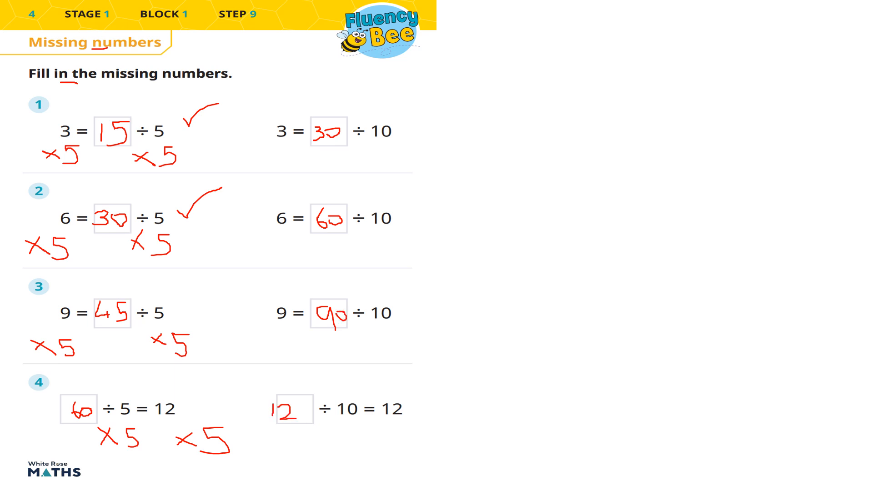
{"action": "type", "text": "0"}
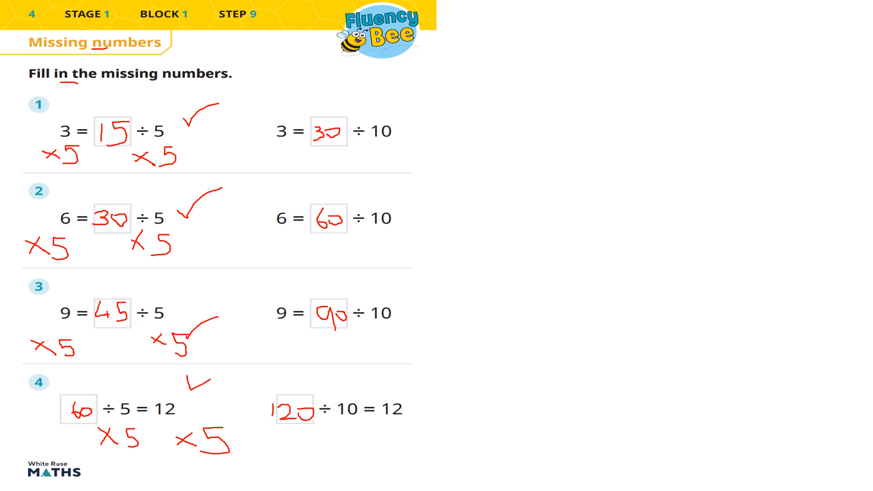
{"action": "left_click_drag", "start_coordinate": [390, 156], "coordinate": [445, 131]}
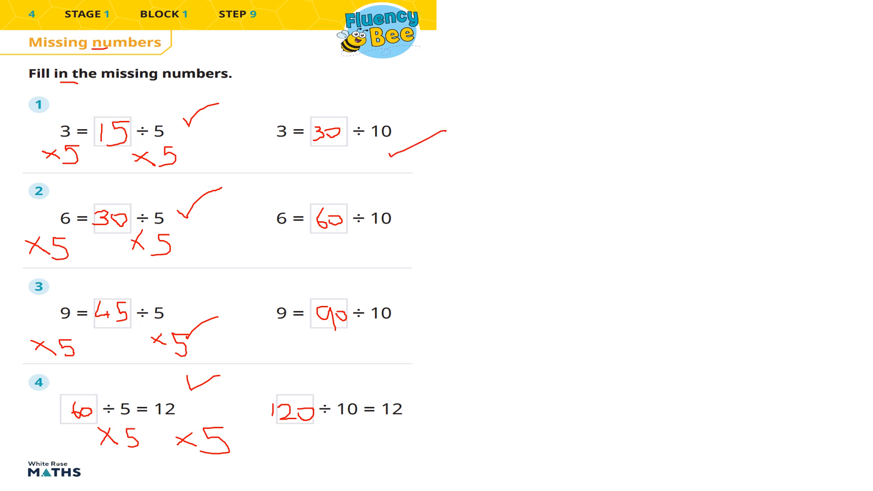